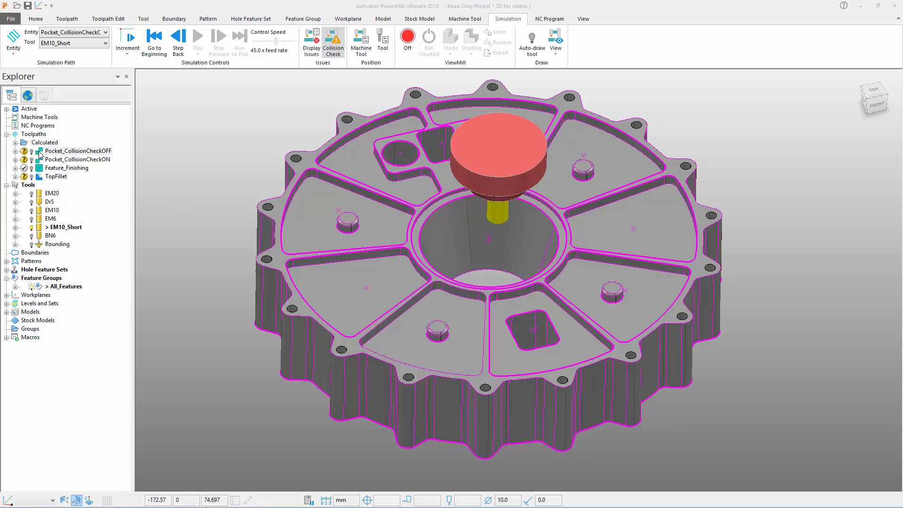
Review the Automatic verification settings of the Pocket_CollisionCheckOFF toolpath and close them
left_click(78, 150)
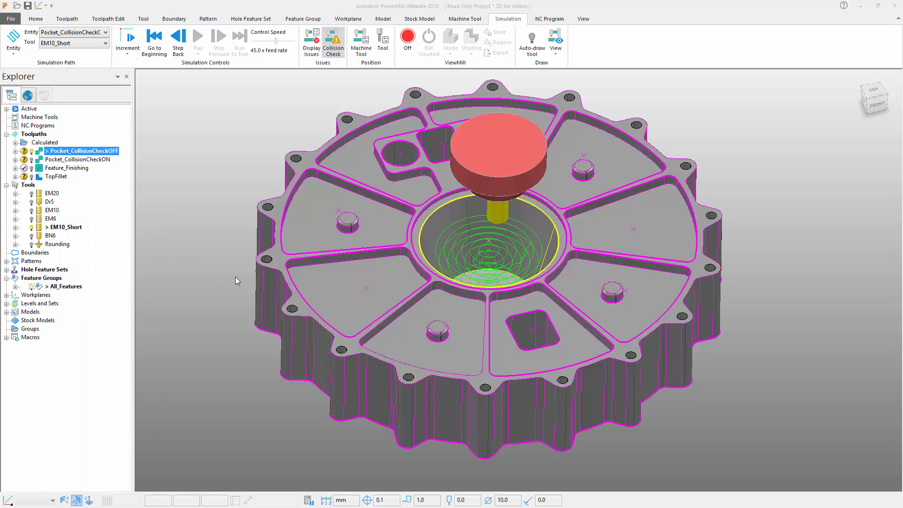
mouse_move(388, 311)
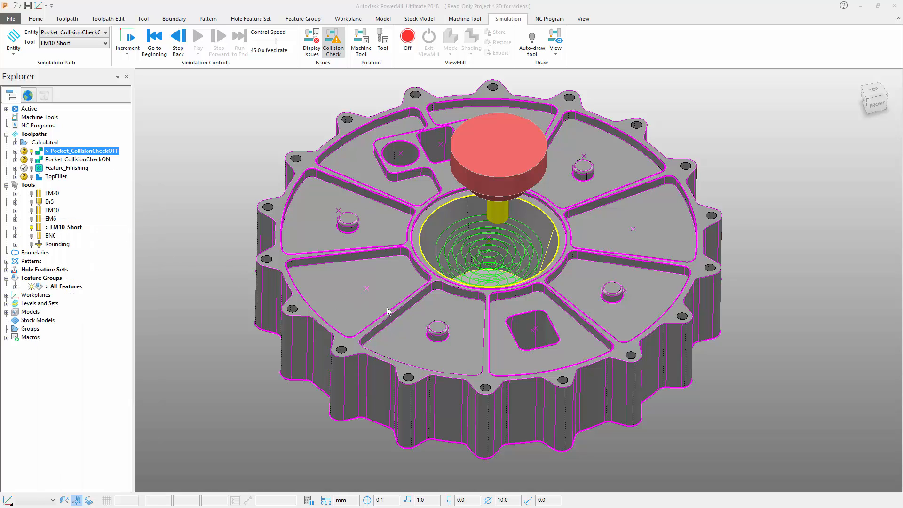
double_click(82, 150)
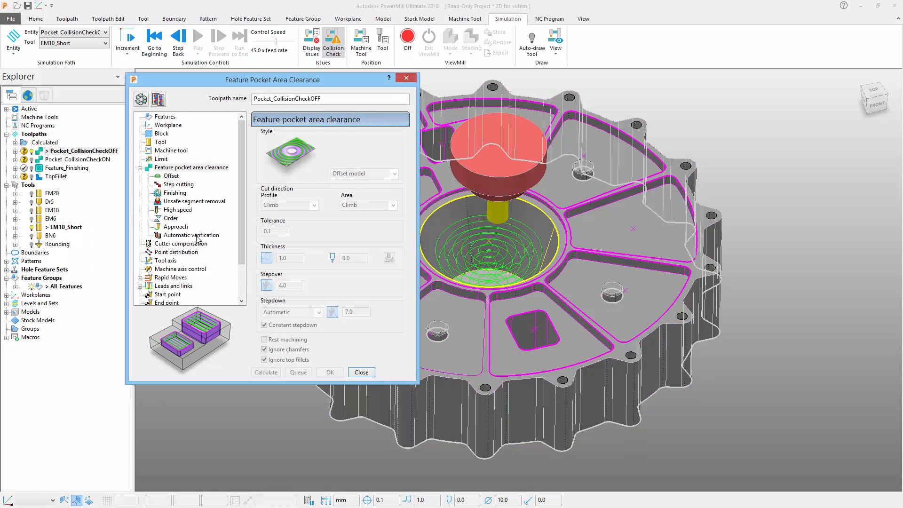
left_click(190, 236)
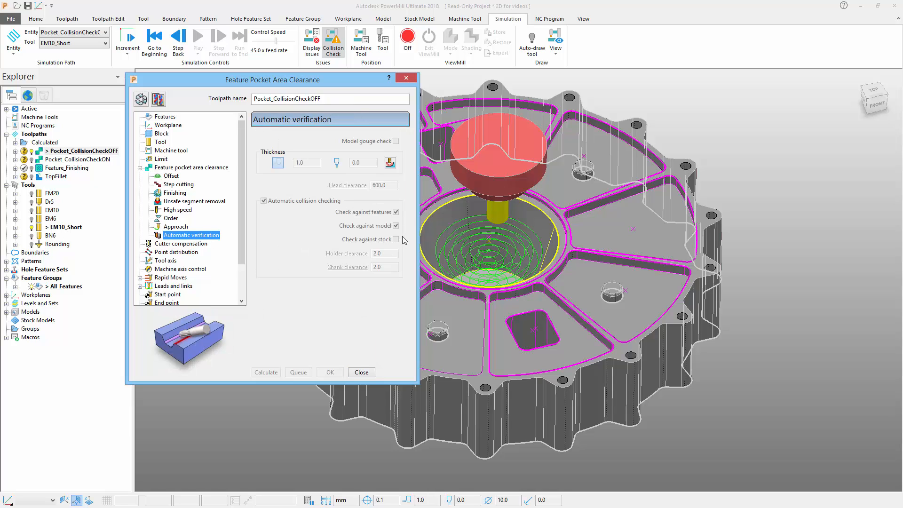
left_click(360, 373)
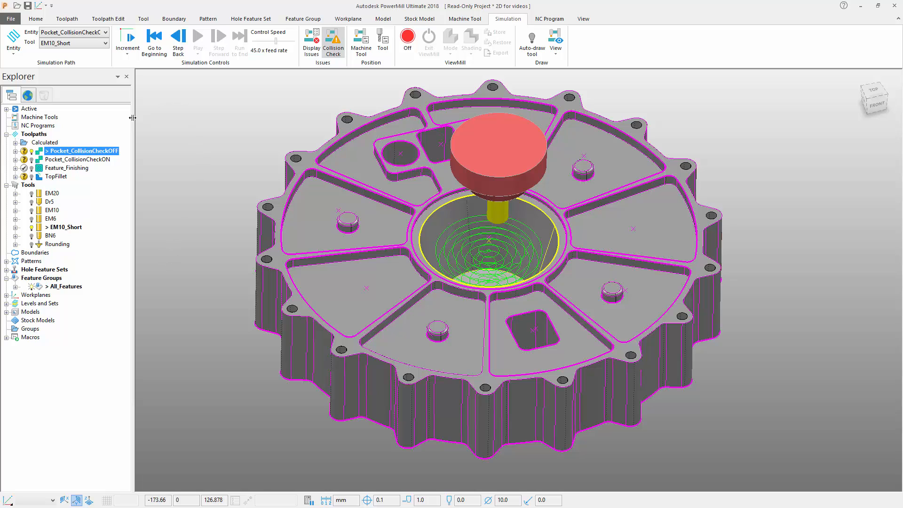
Rewind and simulate the Pocket_CollisionCheckOFF toolpath with the EM10_Short tool
left_click(197, 35)
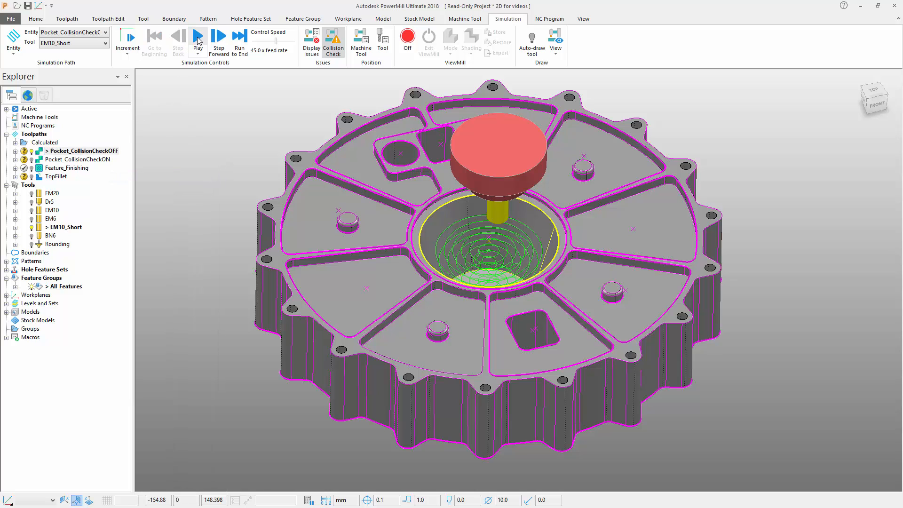
left_click(197, 36)
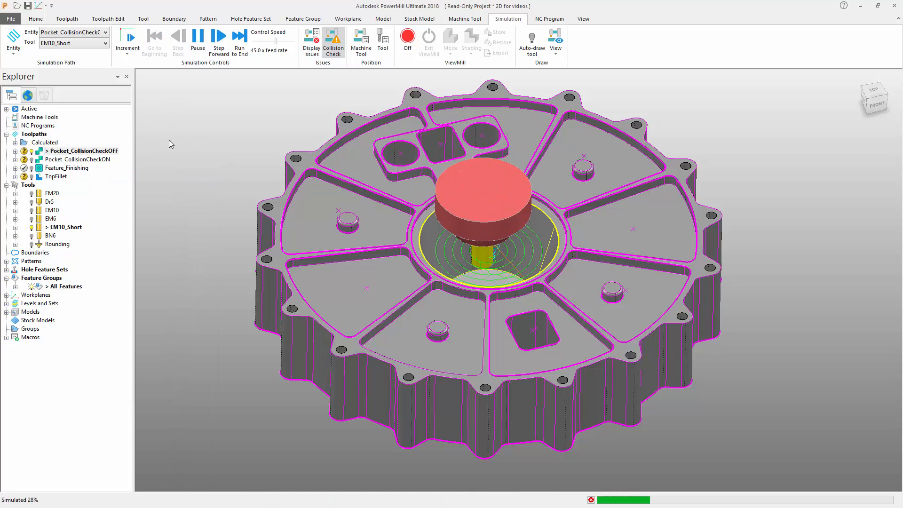
left_click(219, 36)
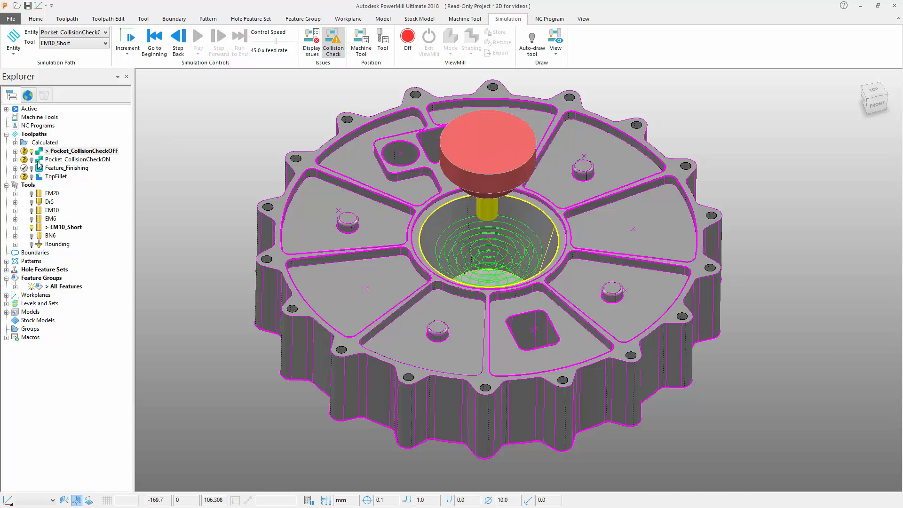
Confirm Pocket_CollisionCheckON verifies against stock, then run its simulation
right_click(81, 160)
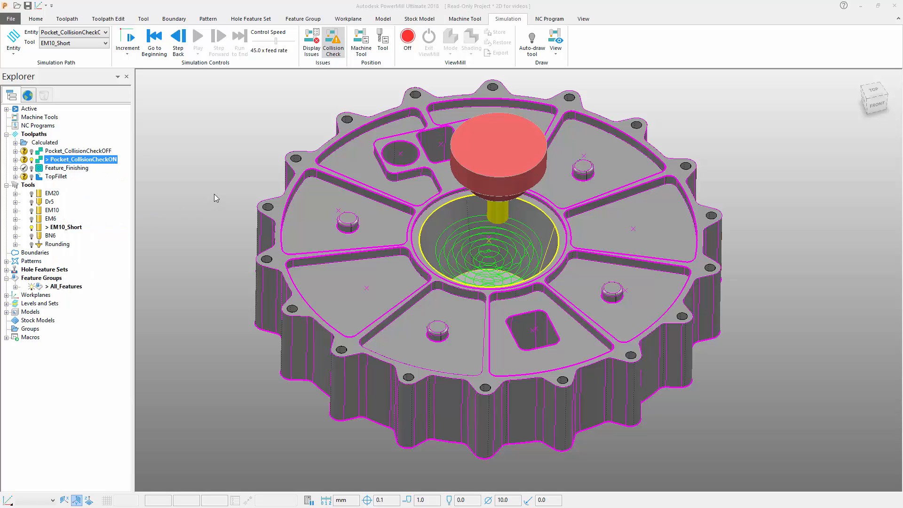
double_click(86, 159)
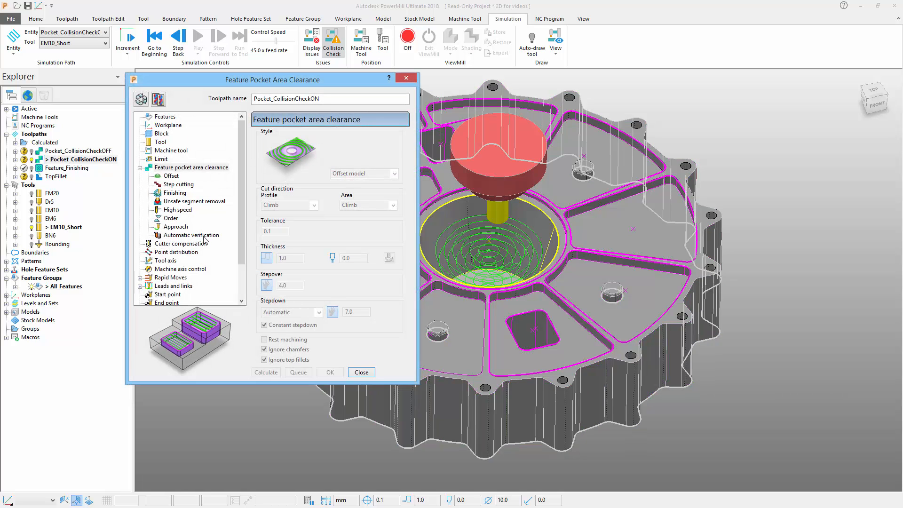
left_click(191, 235)
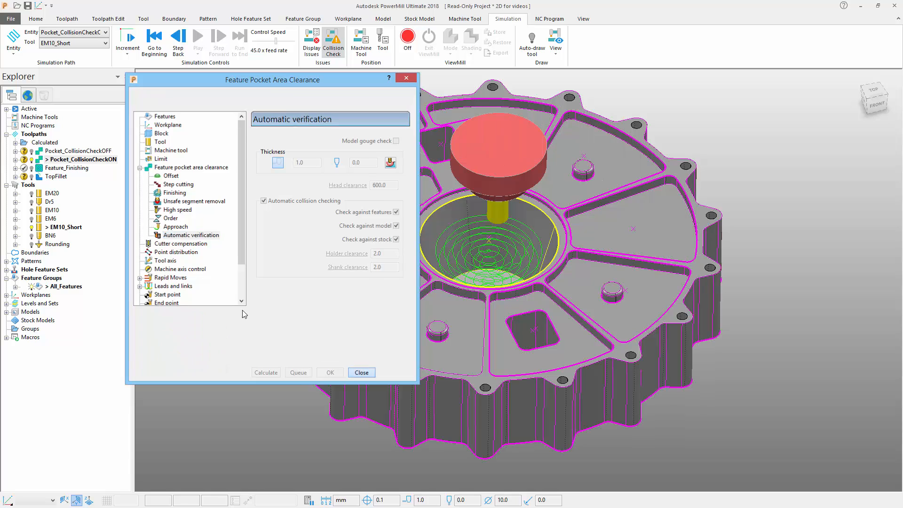
left_click(361, 373)
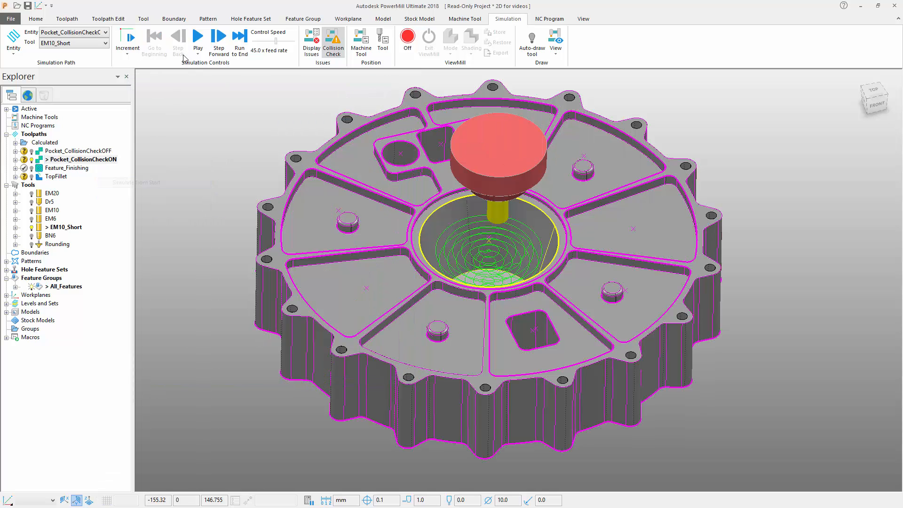
left_click(198, 36)
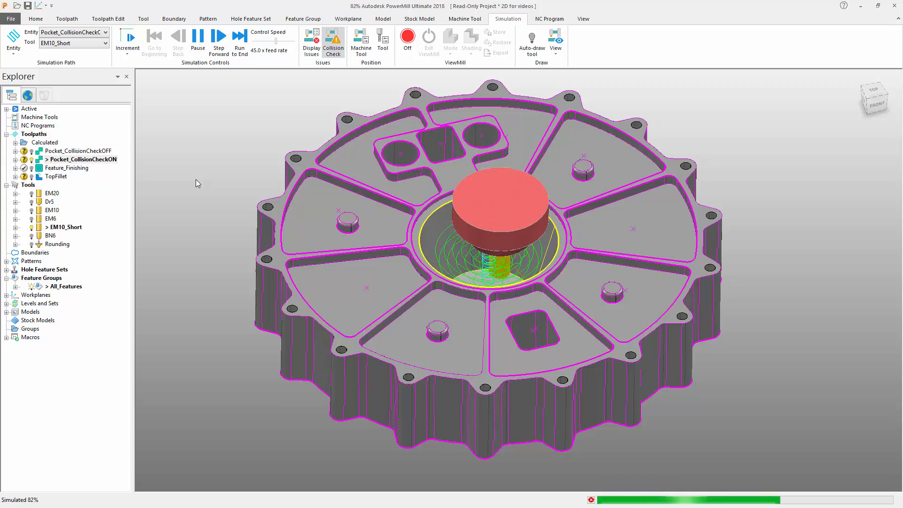
Enable ViewMill stock removal and simulate the Pocket_CollisionCheckOFF toolpath cutting the pocket
left_click(408, 42)
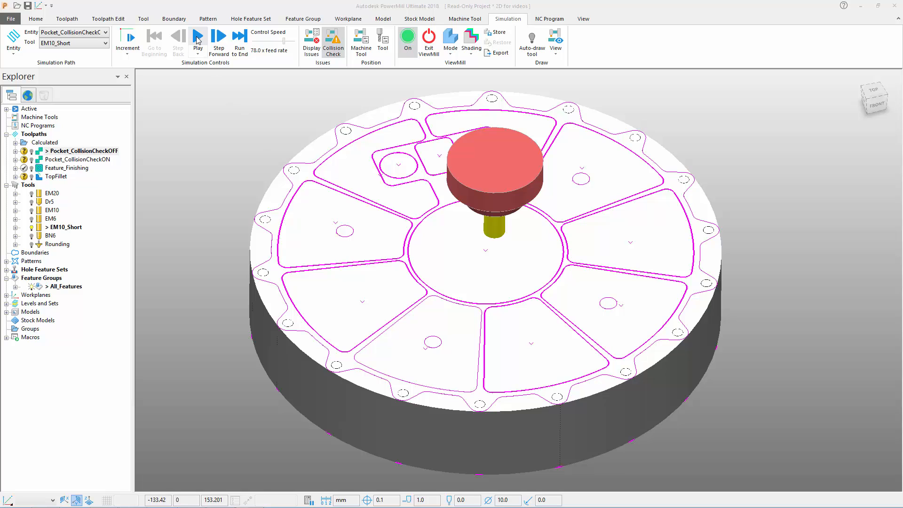
left_click(197, 36)
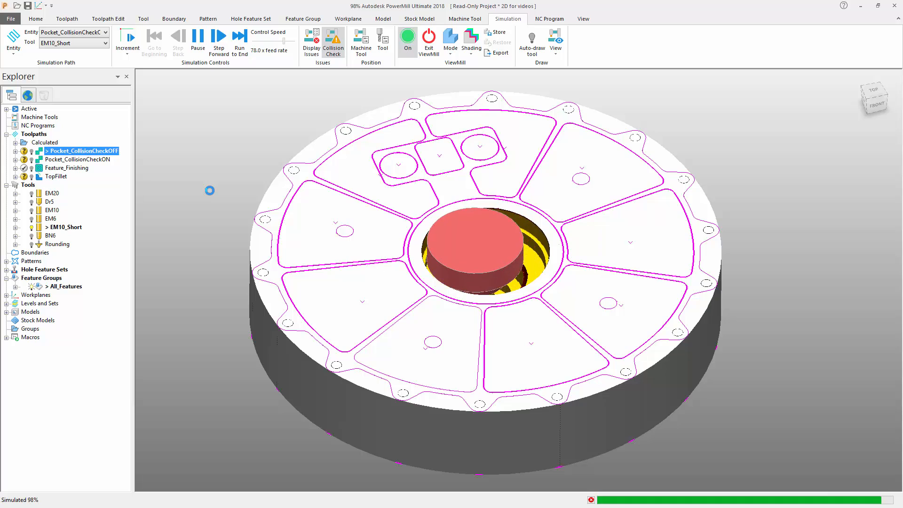
left_click(239, 36)
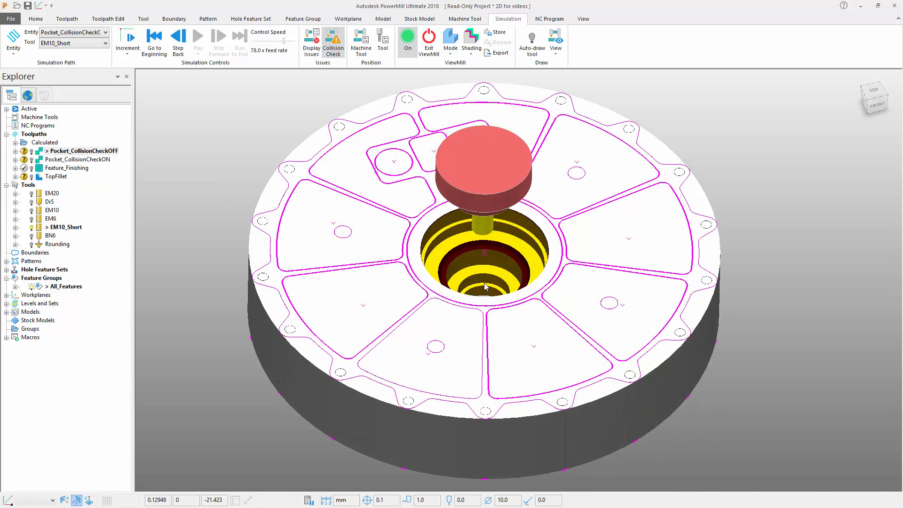
scroll("up", 3)
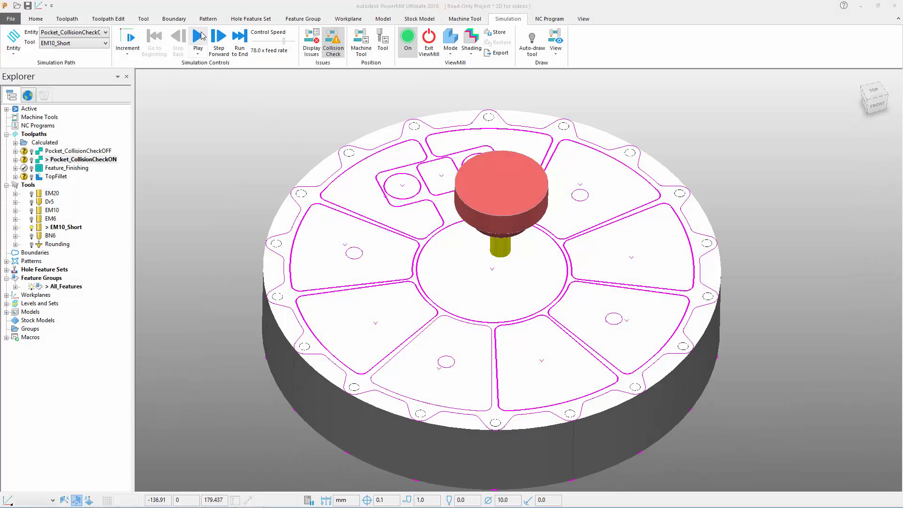
Simulate material removal for the Pocket_CollisionCheckON toolpath as well
left_click(198, 36)
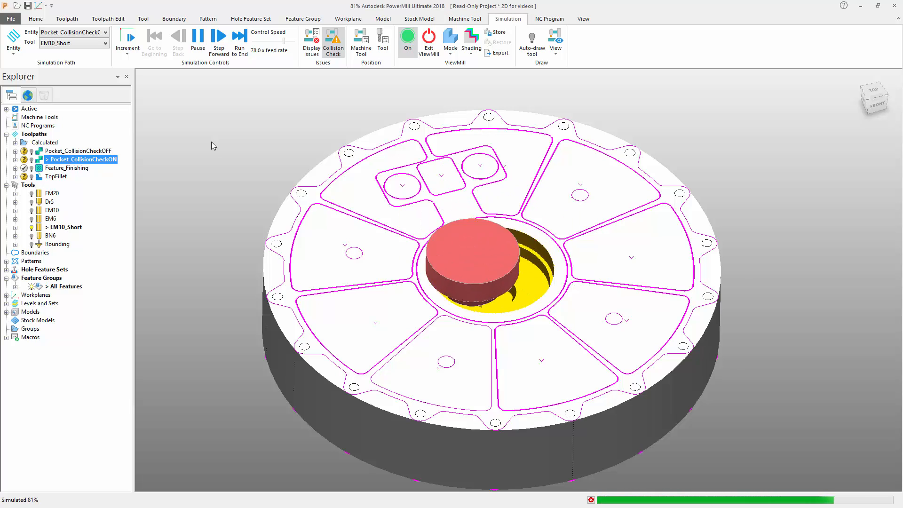
left_click(240, 39)
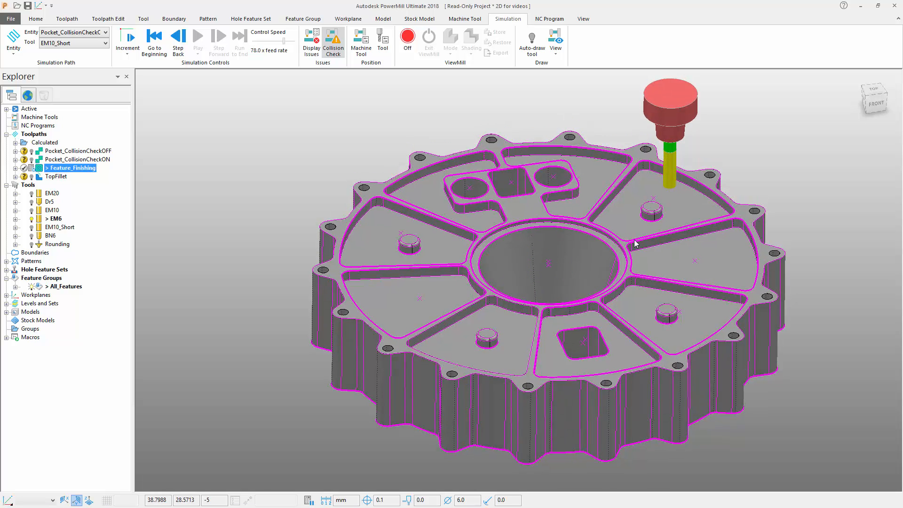
mouse_move(424, 312)
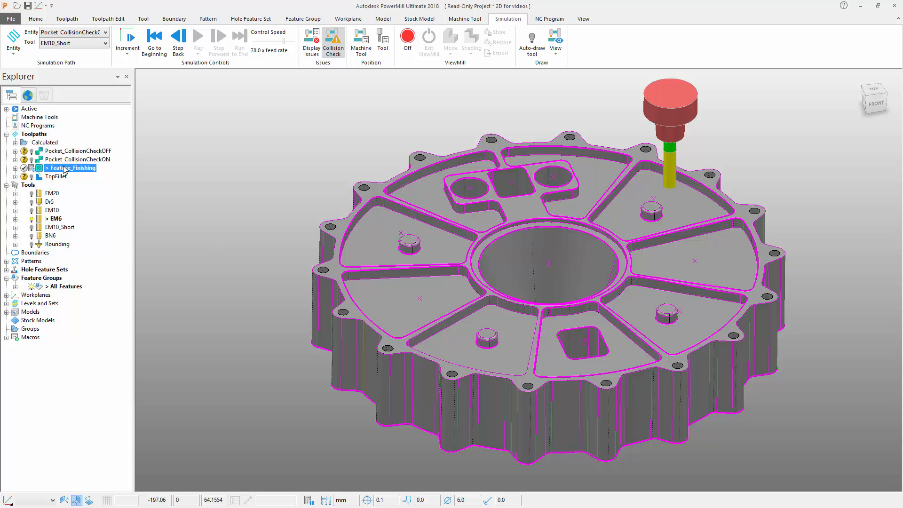
Highlight Feature_Finishing's features and keep its finish type at Walls and flats
right_click(71, 168)
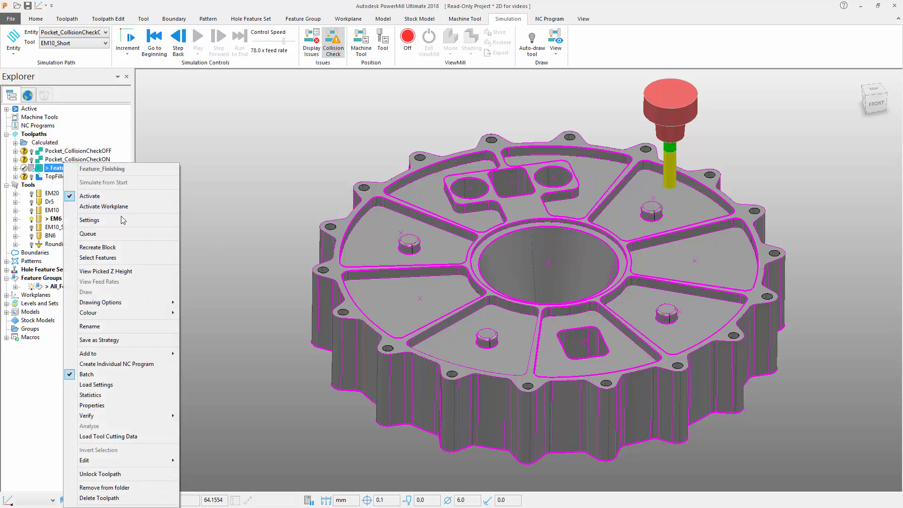
left_click(89, 196)
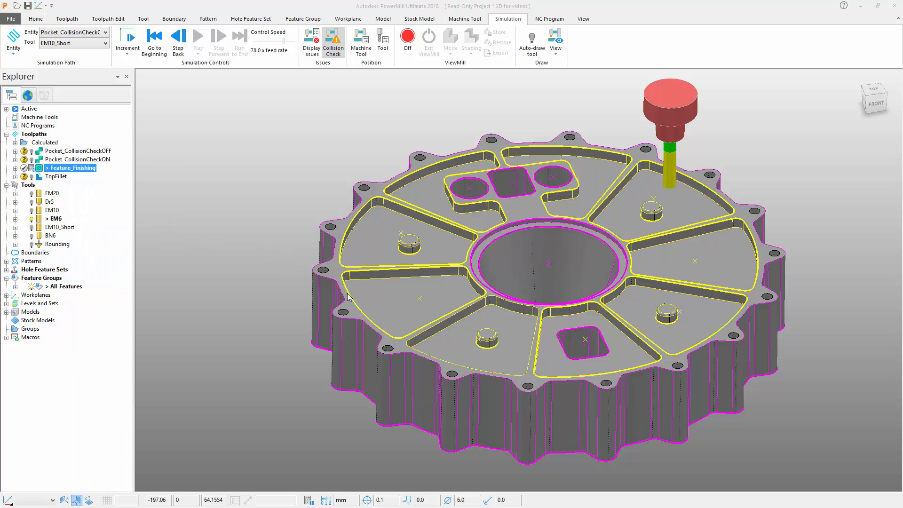
double_click(71, 167)
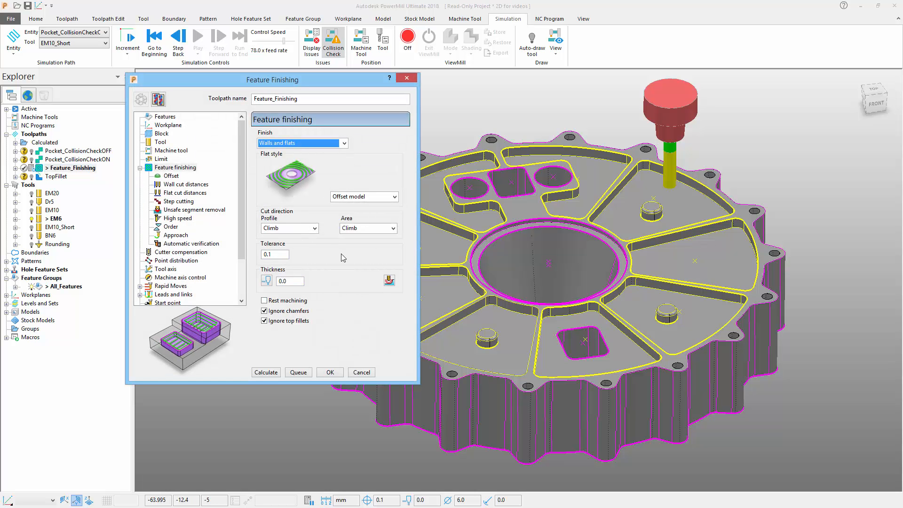
mouse_move(322, 163)
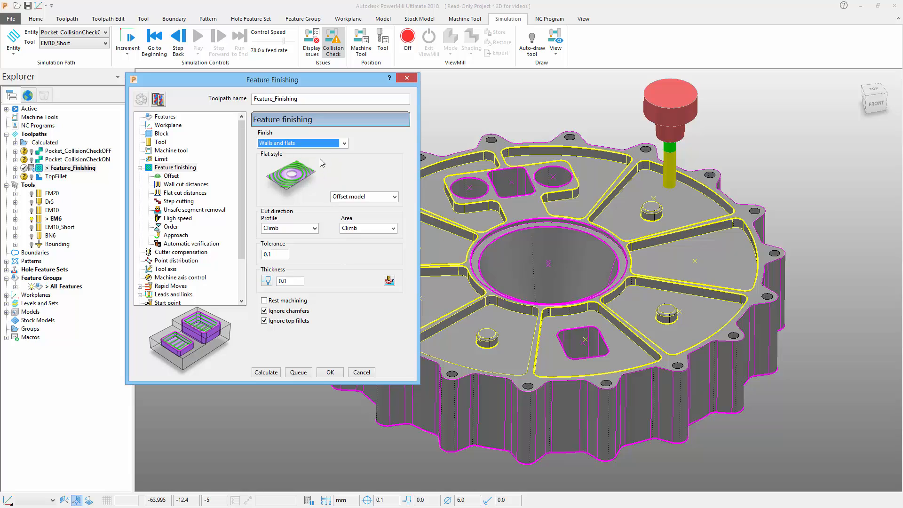
left_click(343, 143)
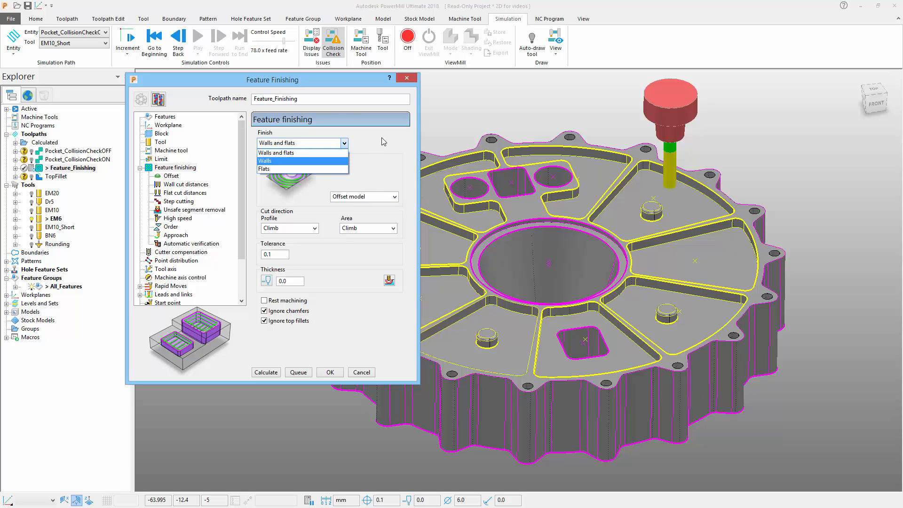
left_click(277, 143)
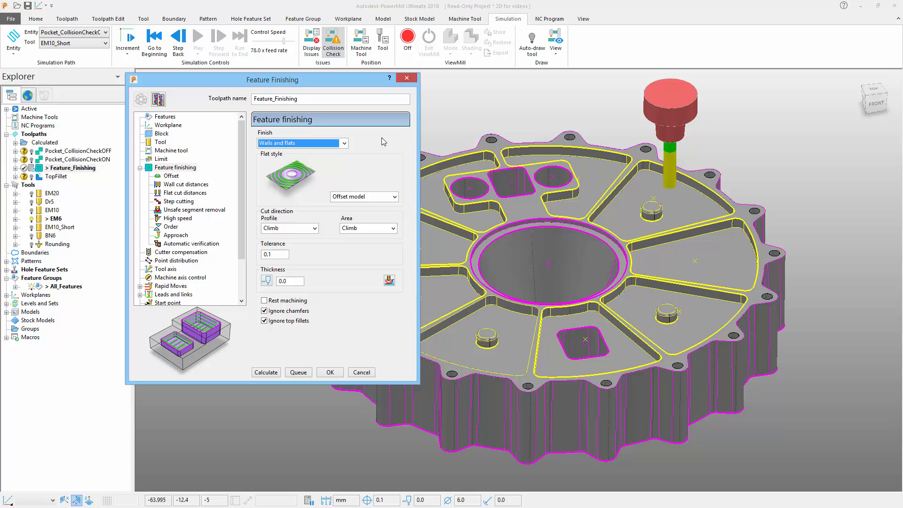
mouse_move(184, 189)
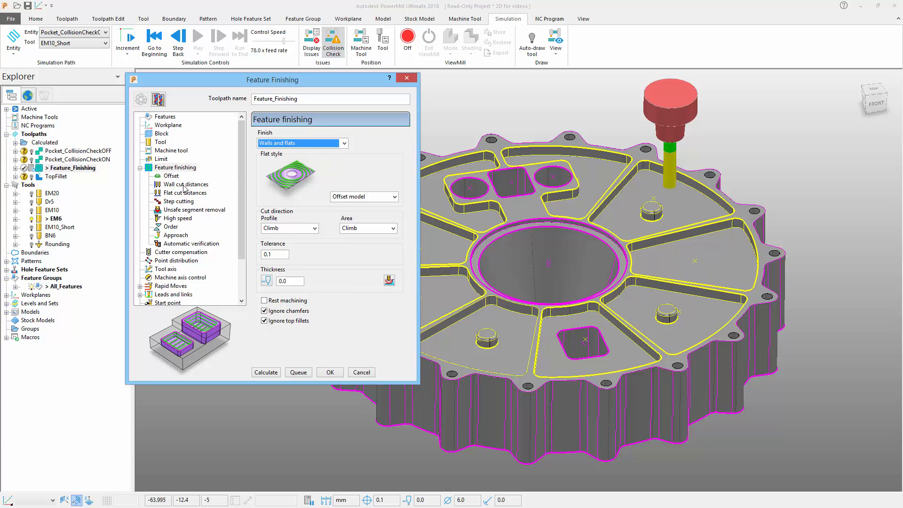
Review the wall and flat cut distances (stock 0.5, stepdown and stepover 3.0)
left_click(186, 185)
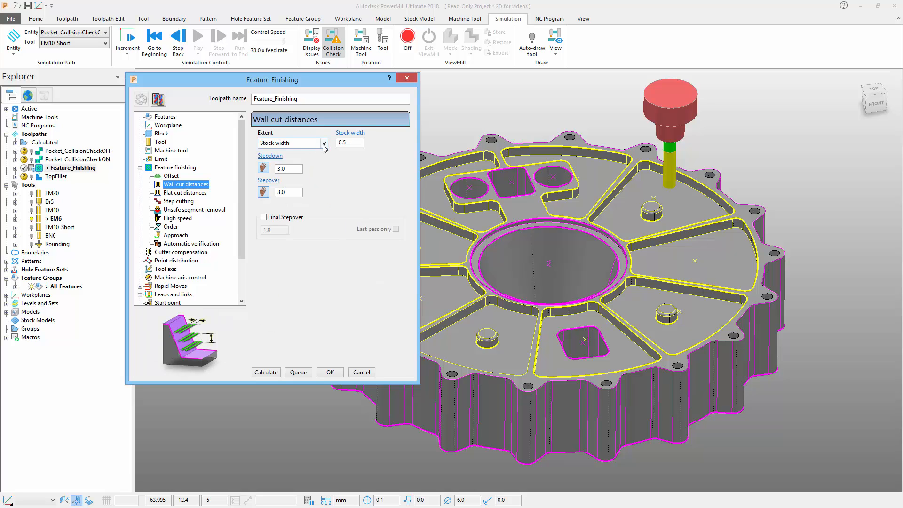
left_click(323, 143)
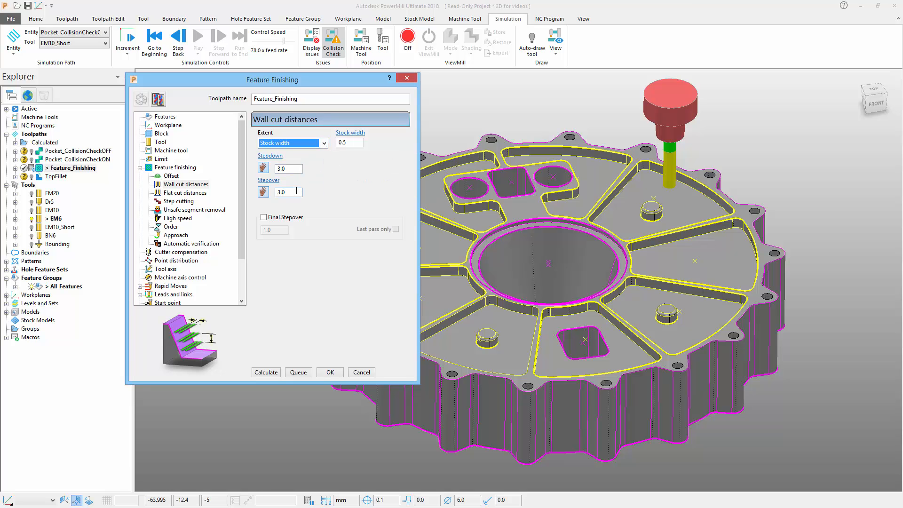
left_click(186, 192)
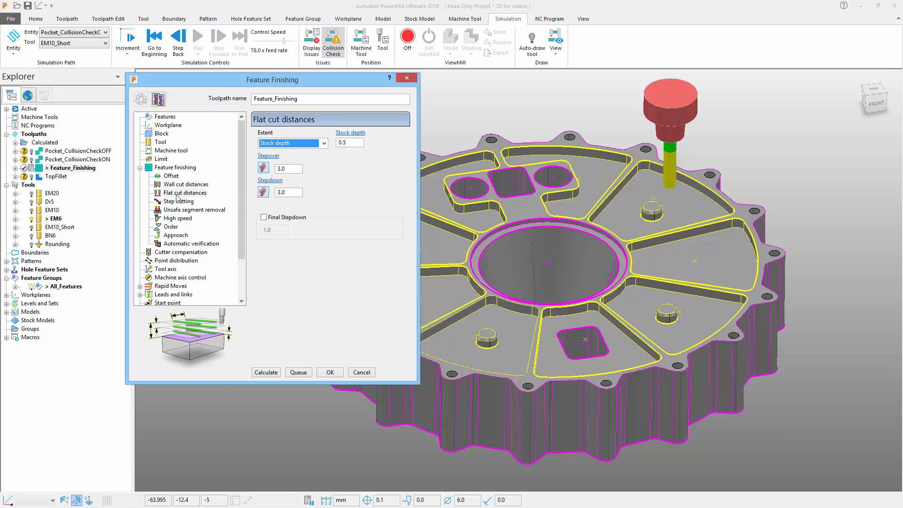
left_click(186, 192)
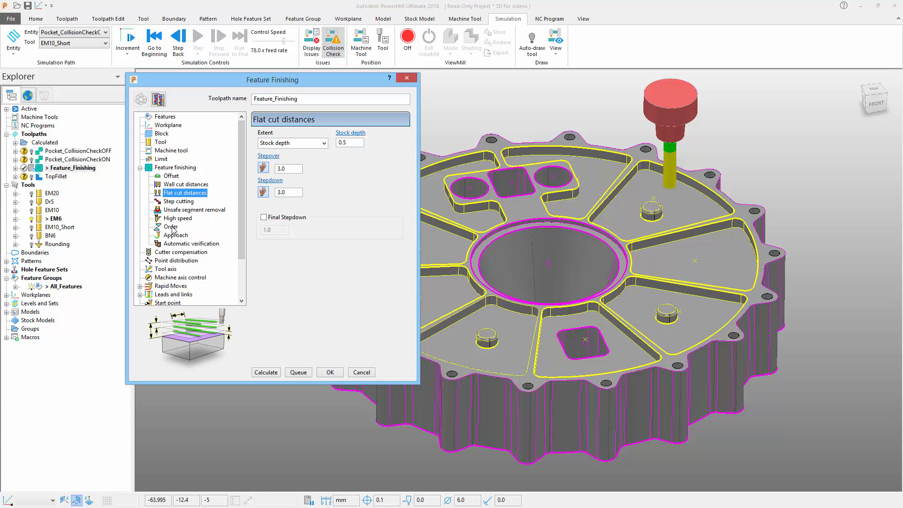
On the Order page, try Thin walls then leave the machining sequence at Width first
left_click(171, 227)
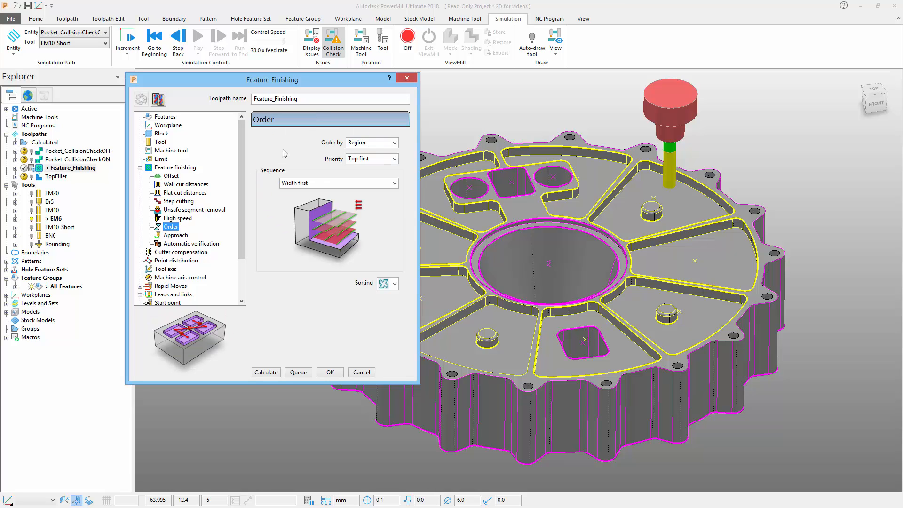
mouse_move(290, 155)
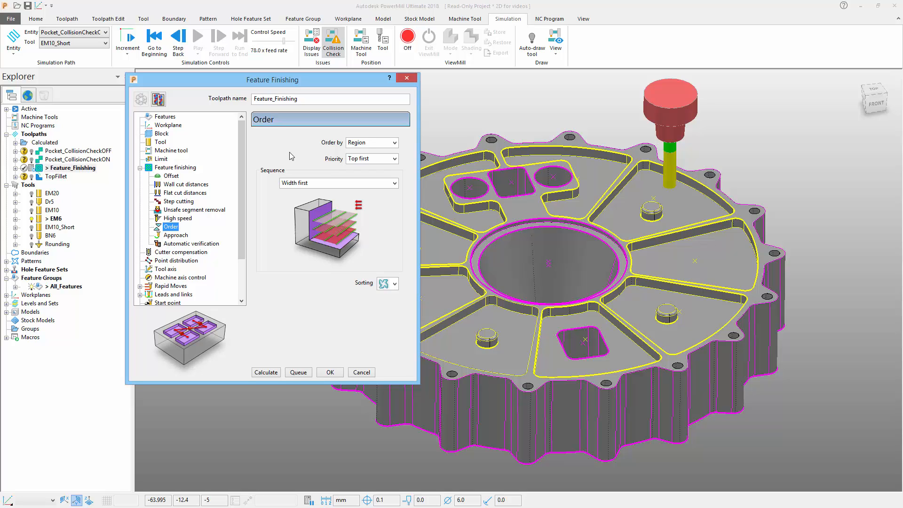
mouse_move(321, 168)
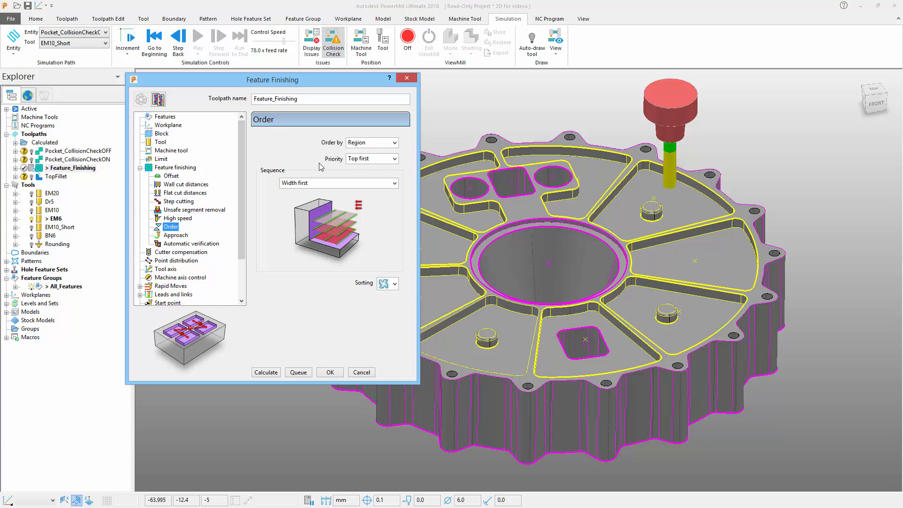
left_click(395, 184)
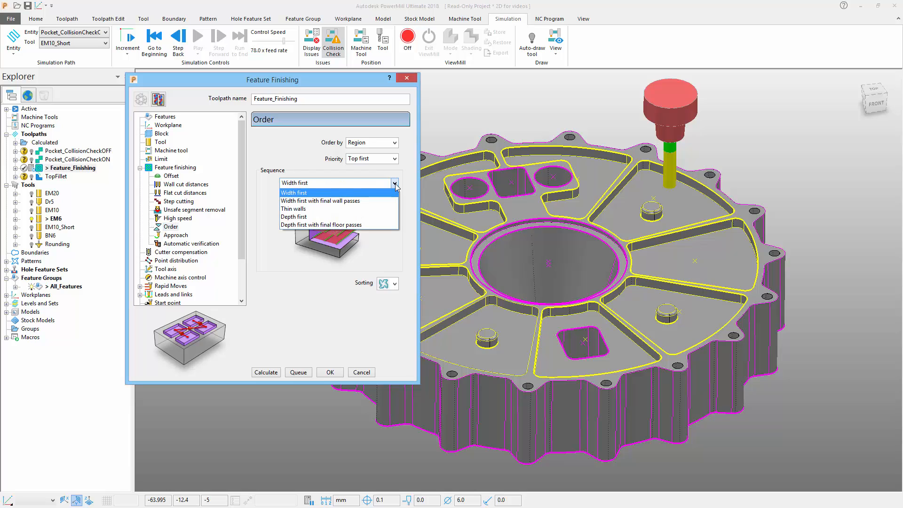
mouse_move(395, 183)
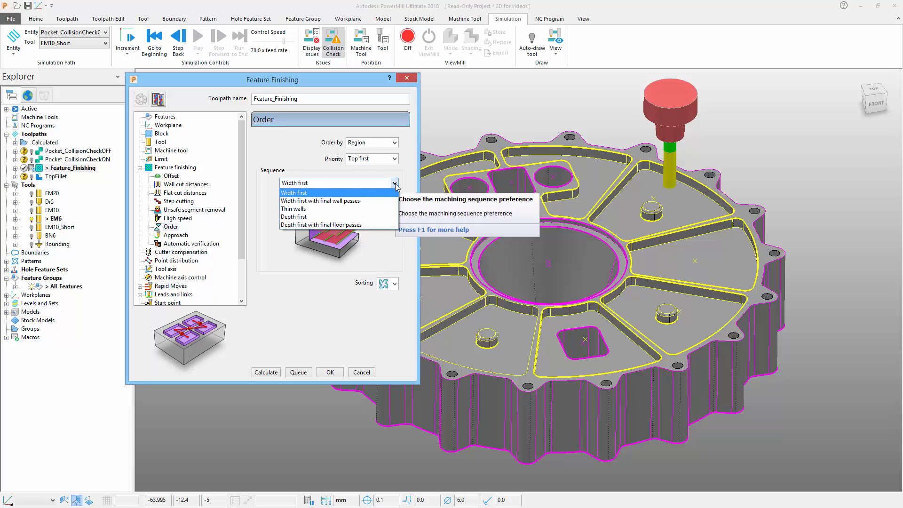
left_click(294, 192)
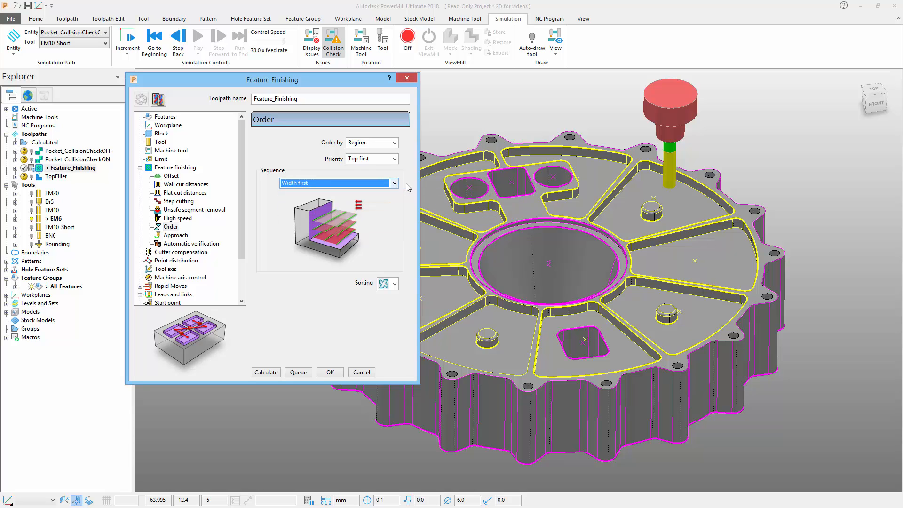
left_click(395, 182)
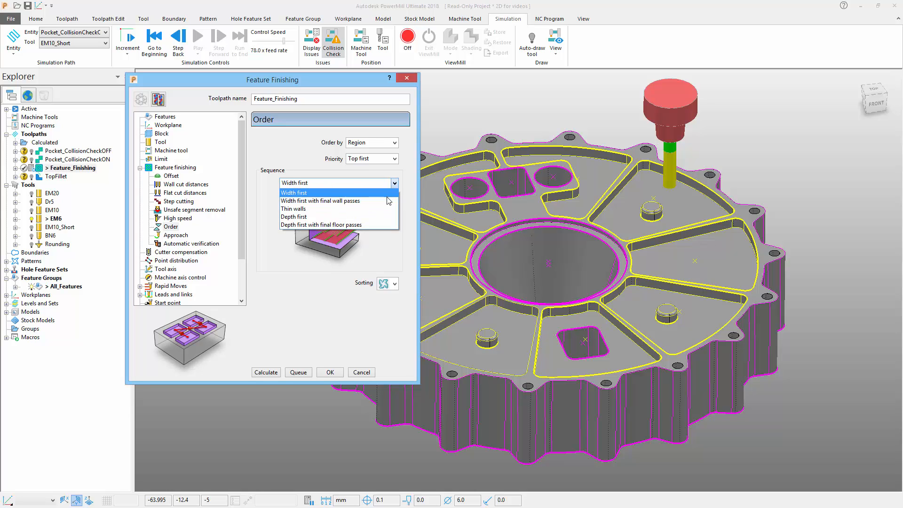
left_click(337, 201)
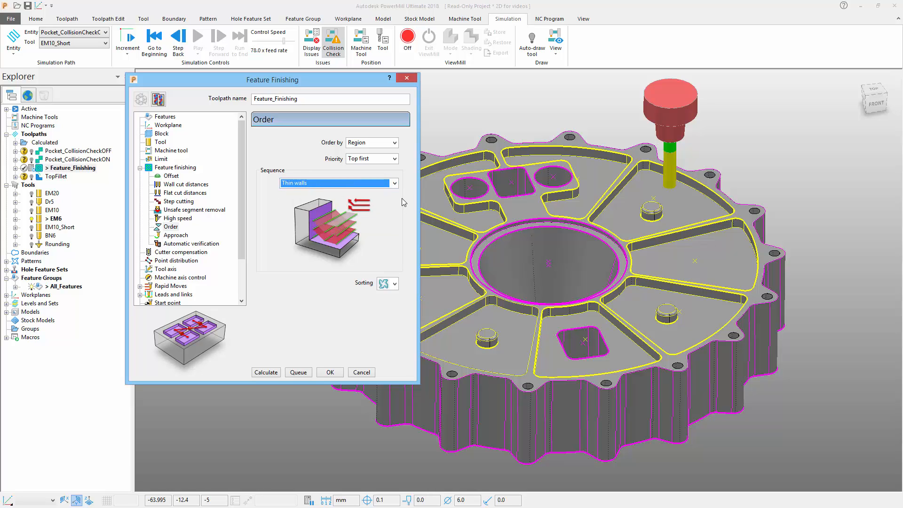
mouse_move(391, 191)
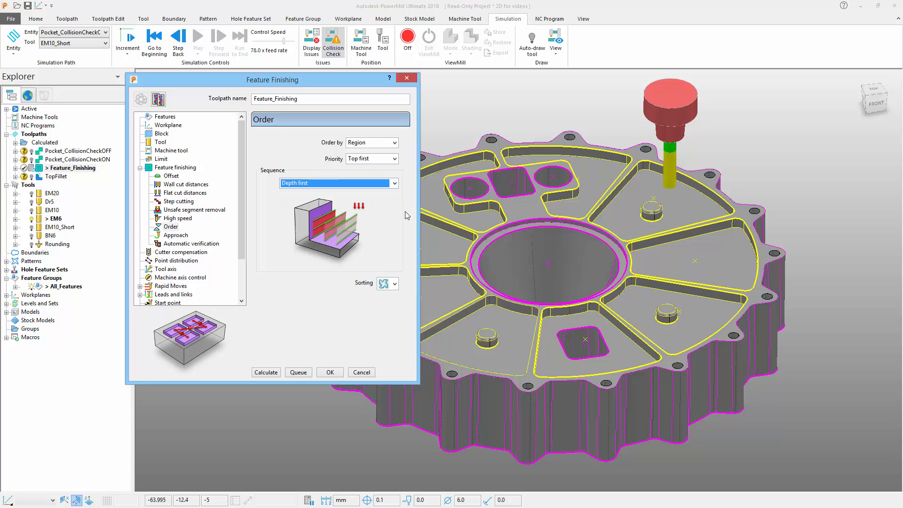
left_click(395, 182)
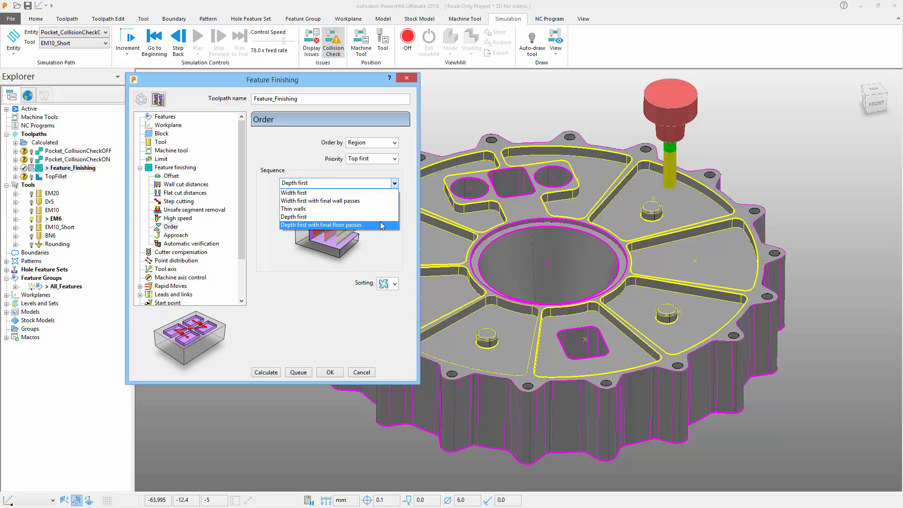
left_click(322, 225)
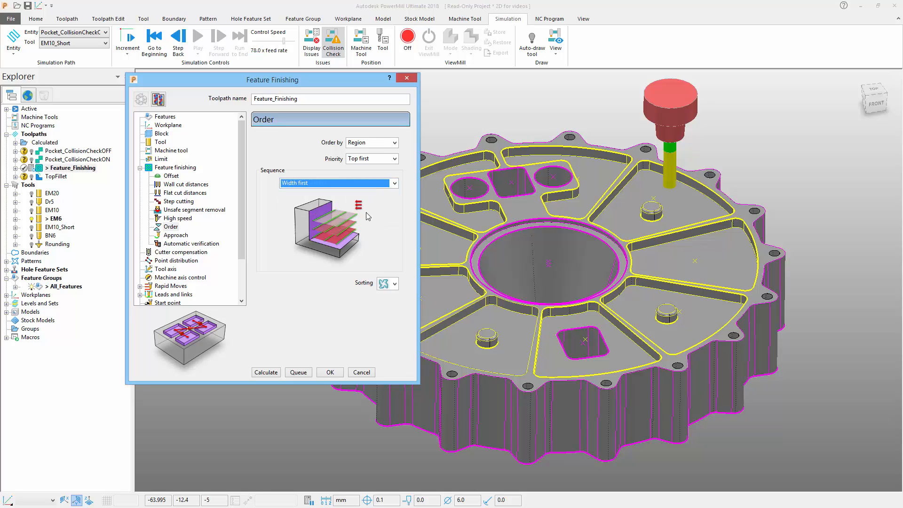
mouse_move(267, 373)
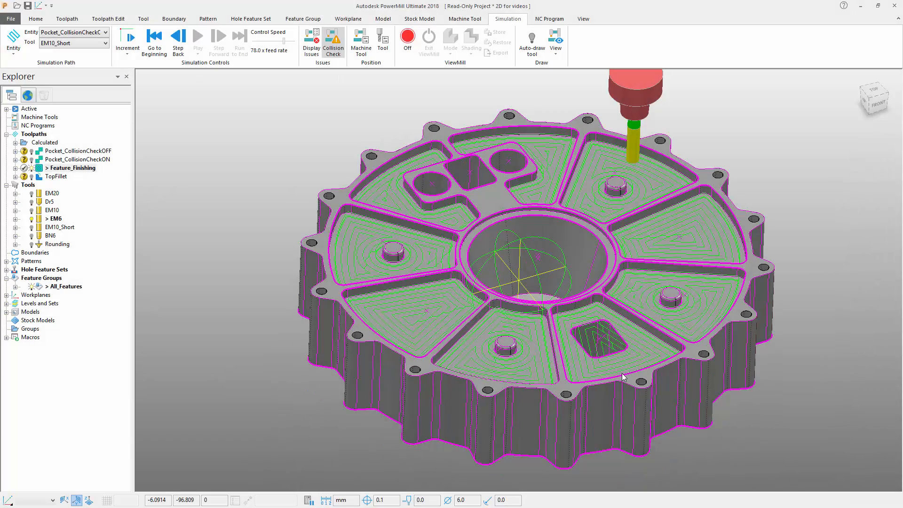
Calculate the Feature_Finishing toolpath and zoom in on the resulting passes
scroll("up", 3)
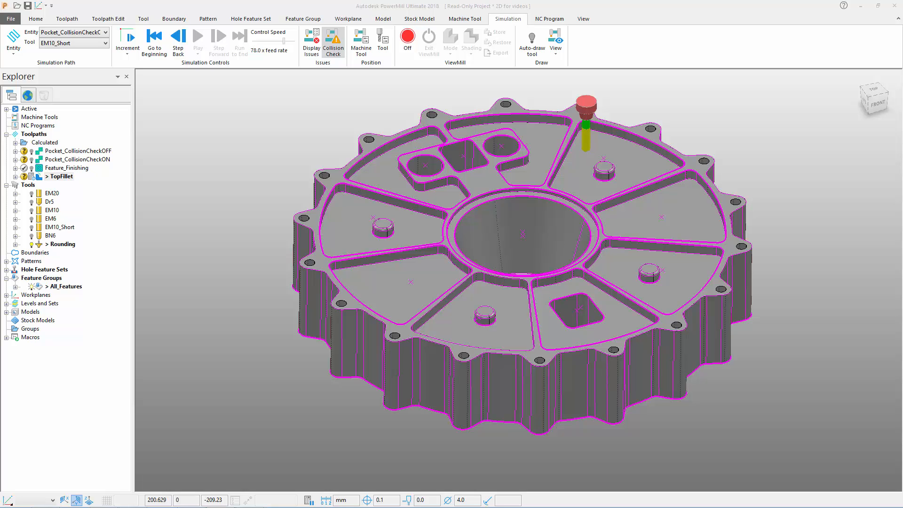
mouse_move(632, 390)
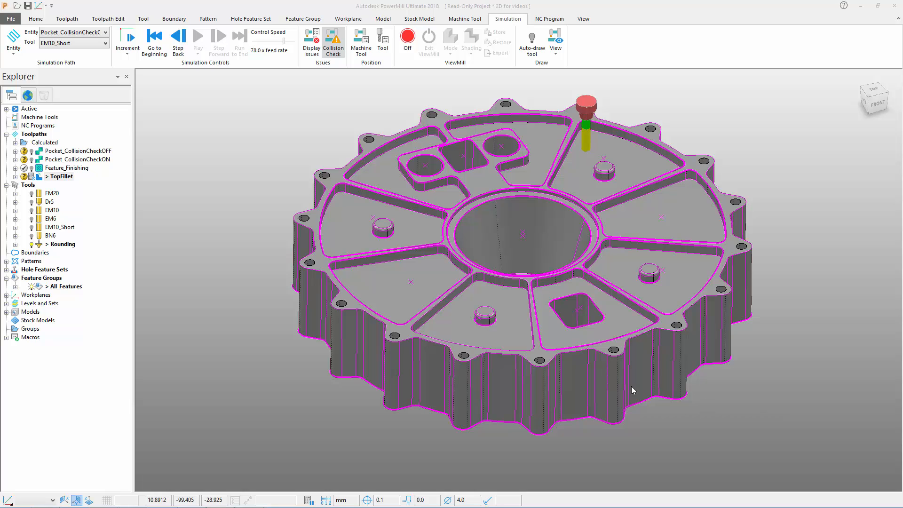
Bring up the TopFillet toolpath's actions to reach its fillet milling settings
right_click(59, 176)
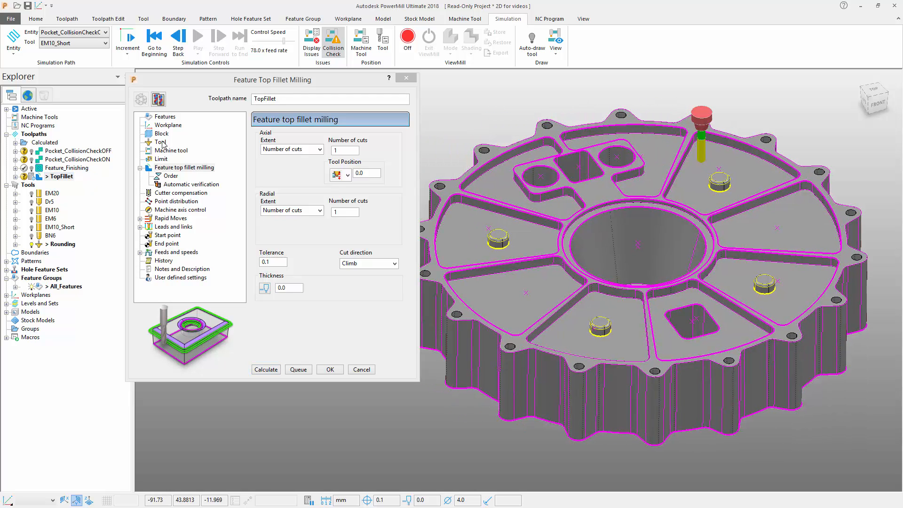
left_click(161, 142)
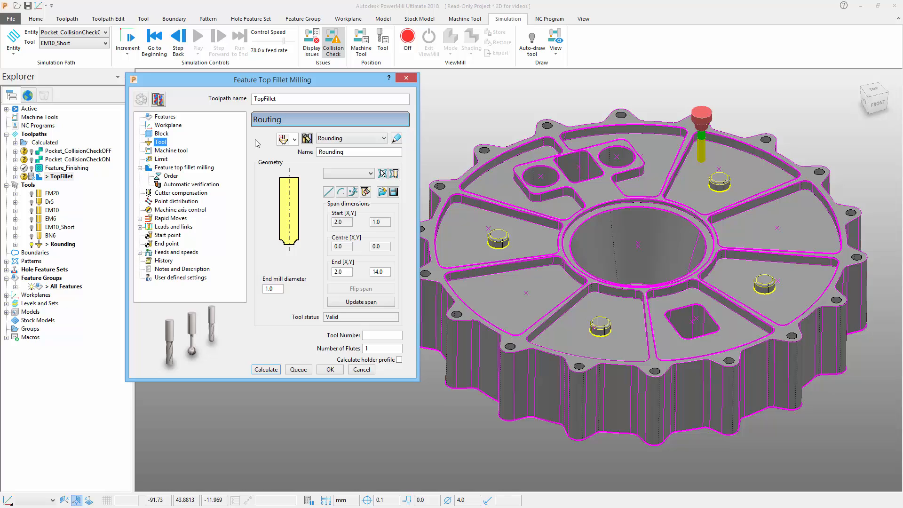
mouse_move(277, 210)
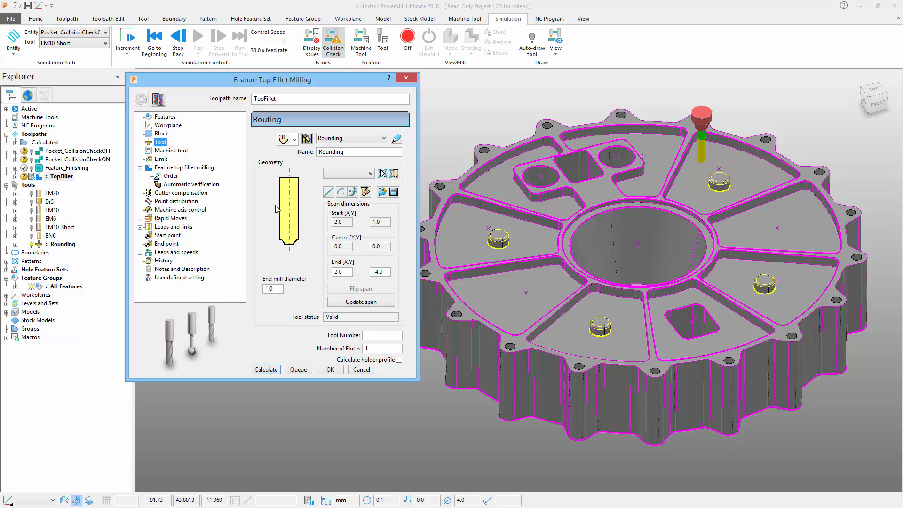
mouse_move(290, 279)
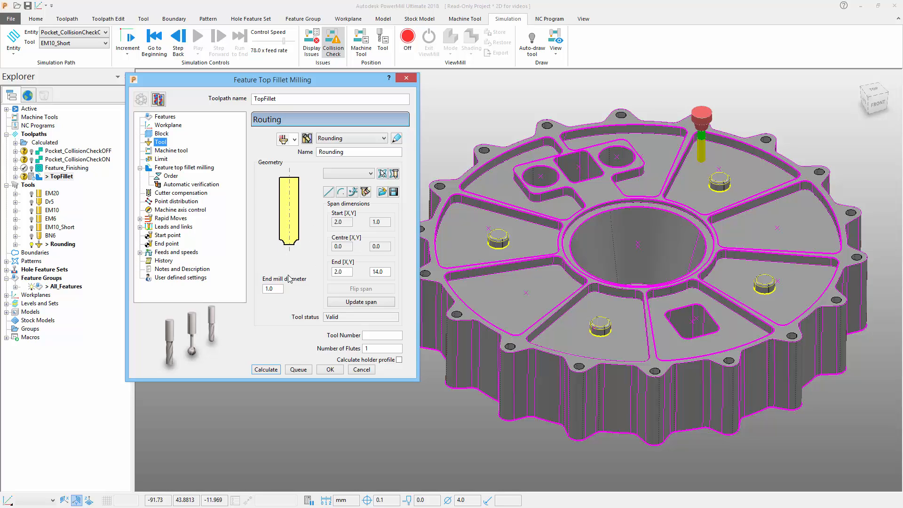
mouse_move(275, 245)
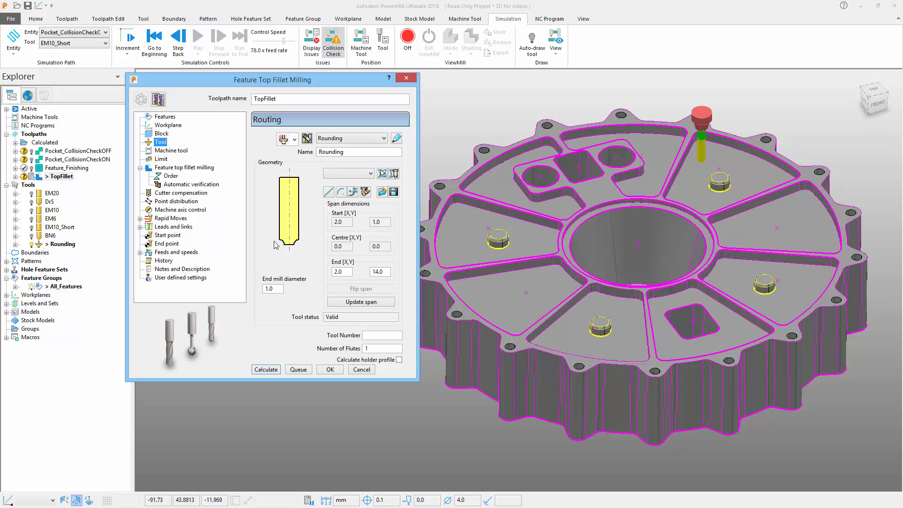
mouse_move(181, 171)
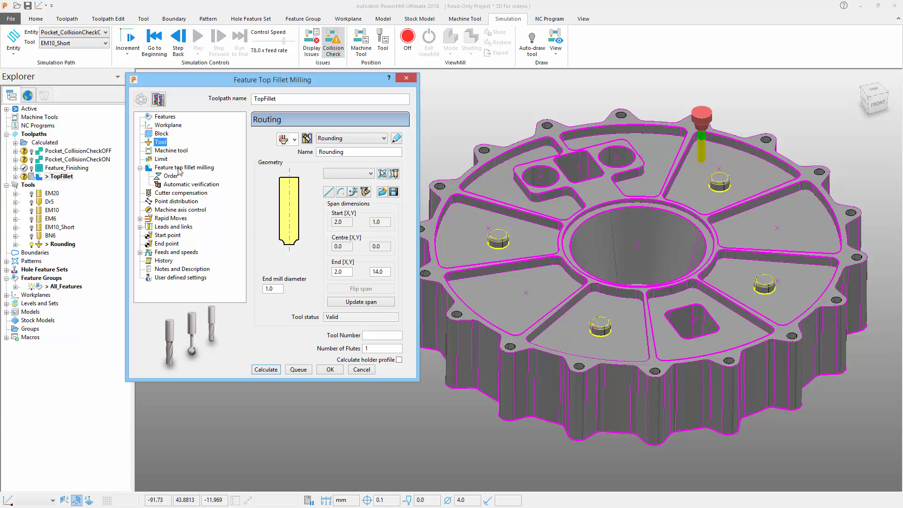
left_click(185, 167)
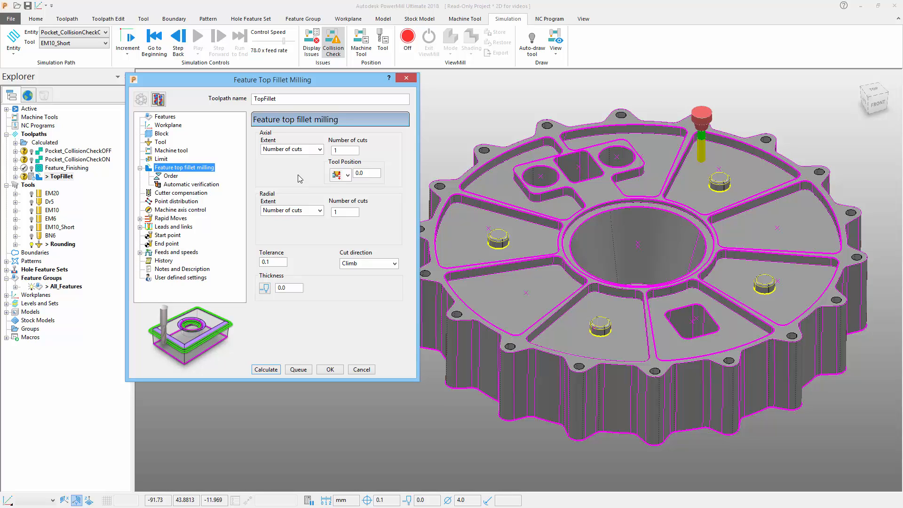
mouse_move(318, 162)
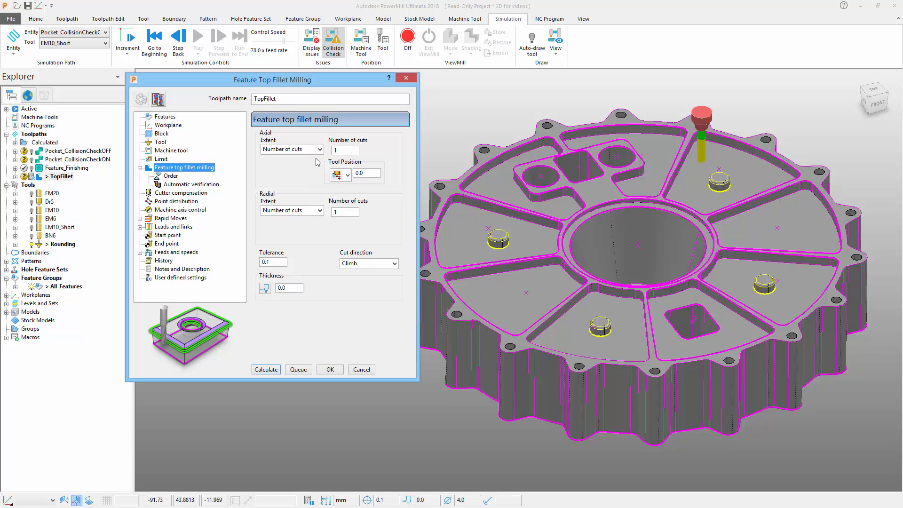
left_click(319, 149)
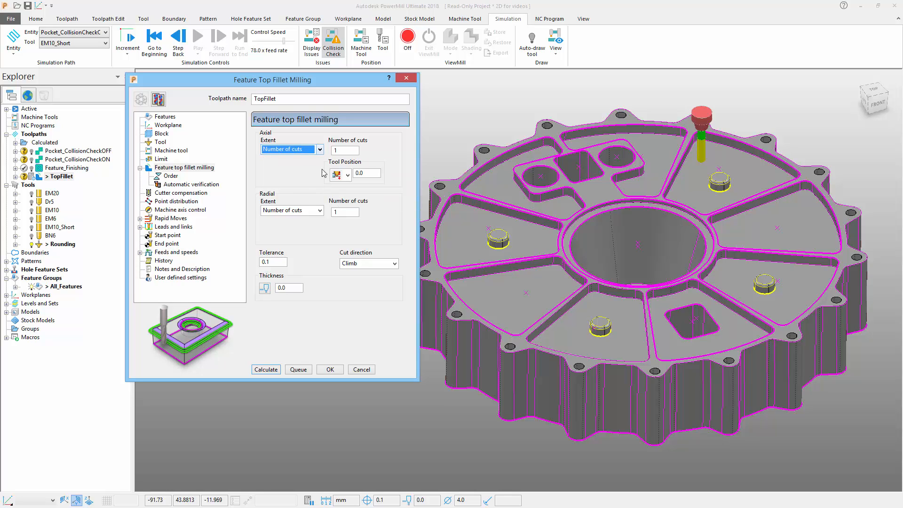
left_click(320, 209)
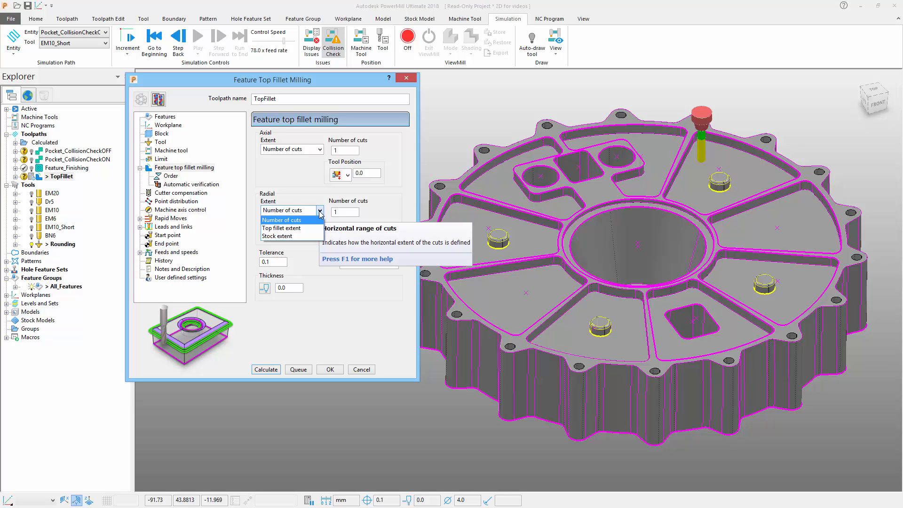
left_click(281, 219)
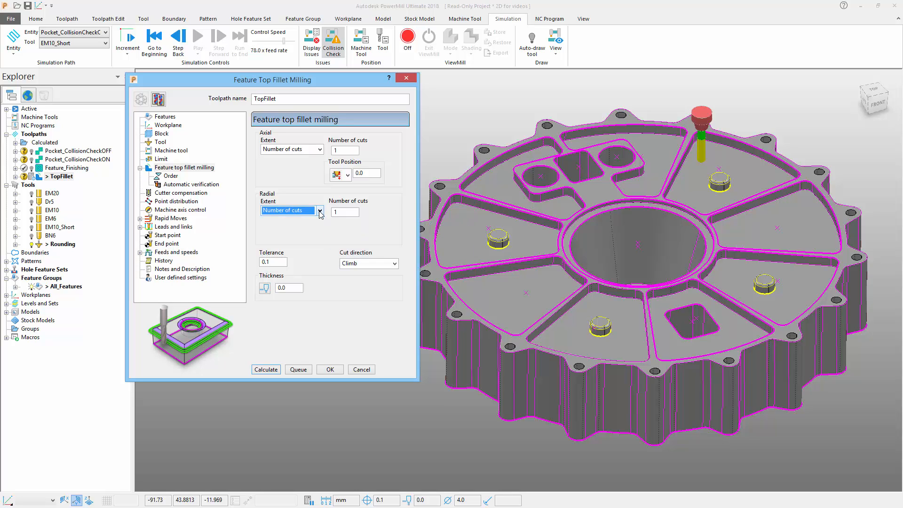
mouse_move(308, 187)
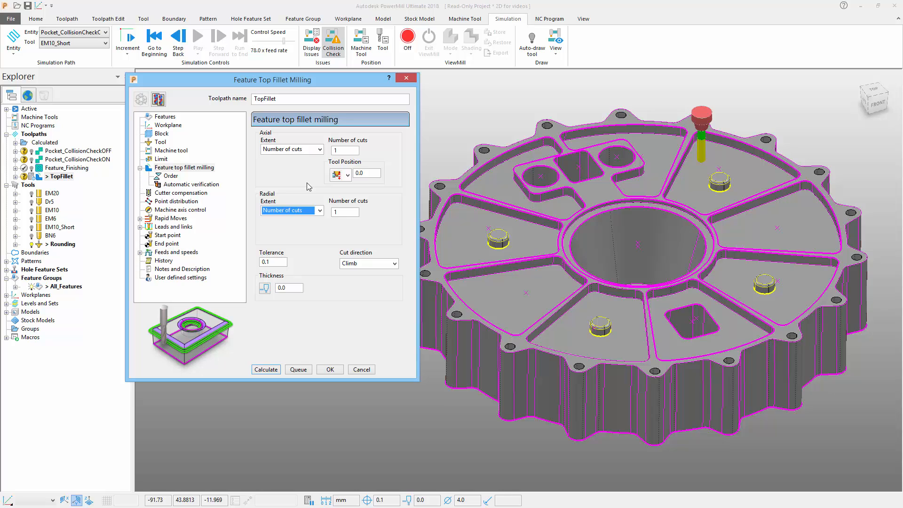
mouse_move(318, 189)
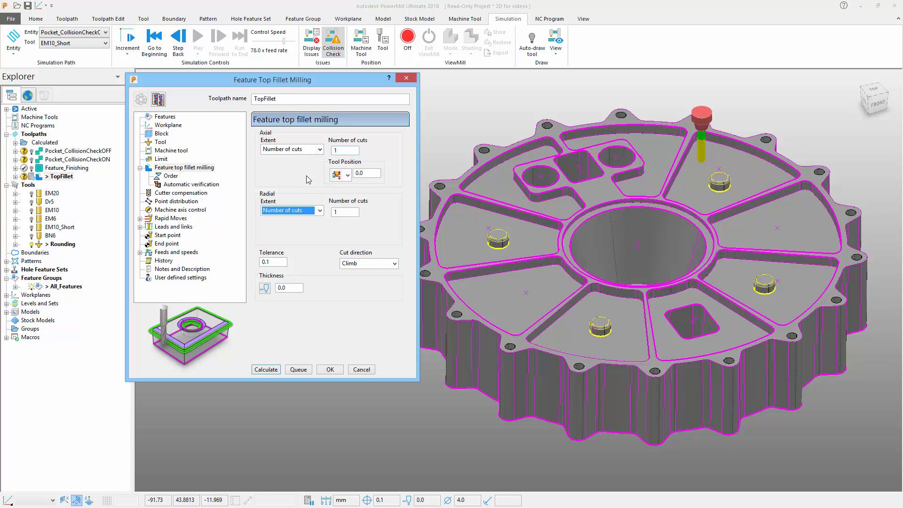
left_click(347, 173)
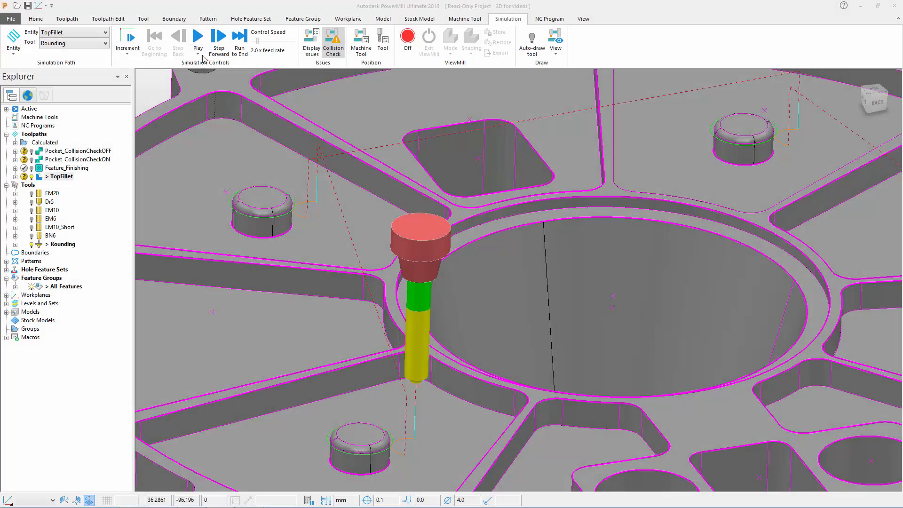
Play the TopFillet simulation with the Rounding tool along the top edges
left_click(198, 35)
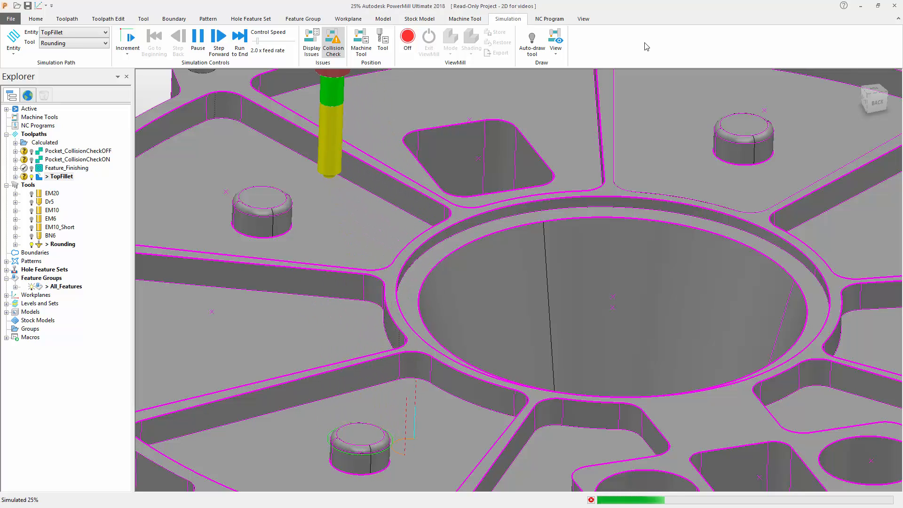
left_click(239, 35)
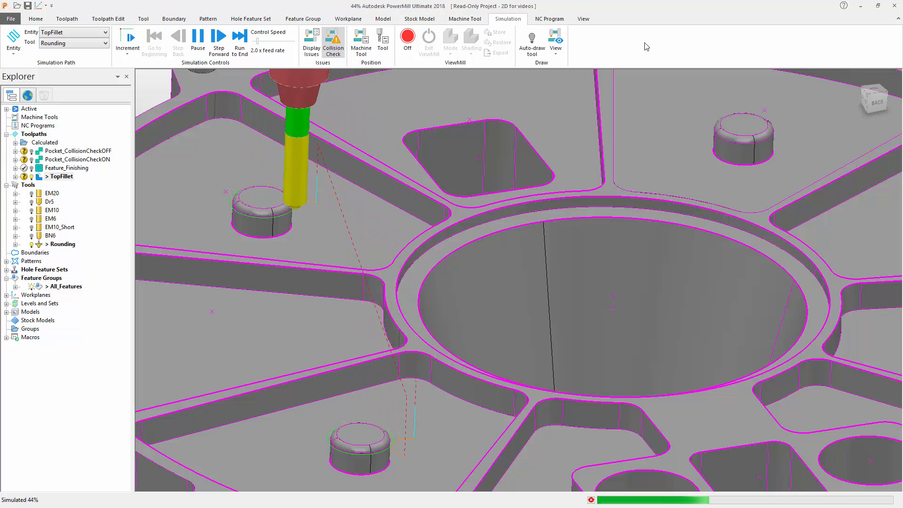